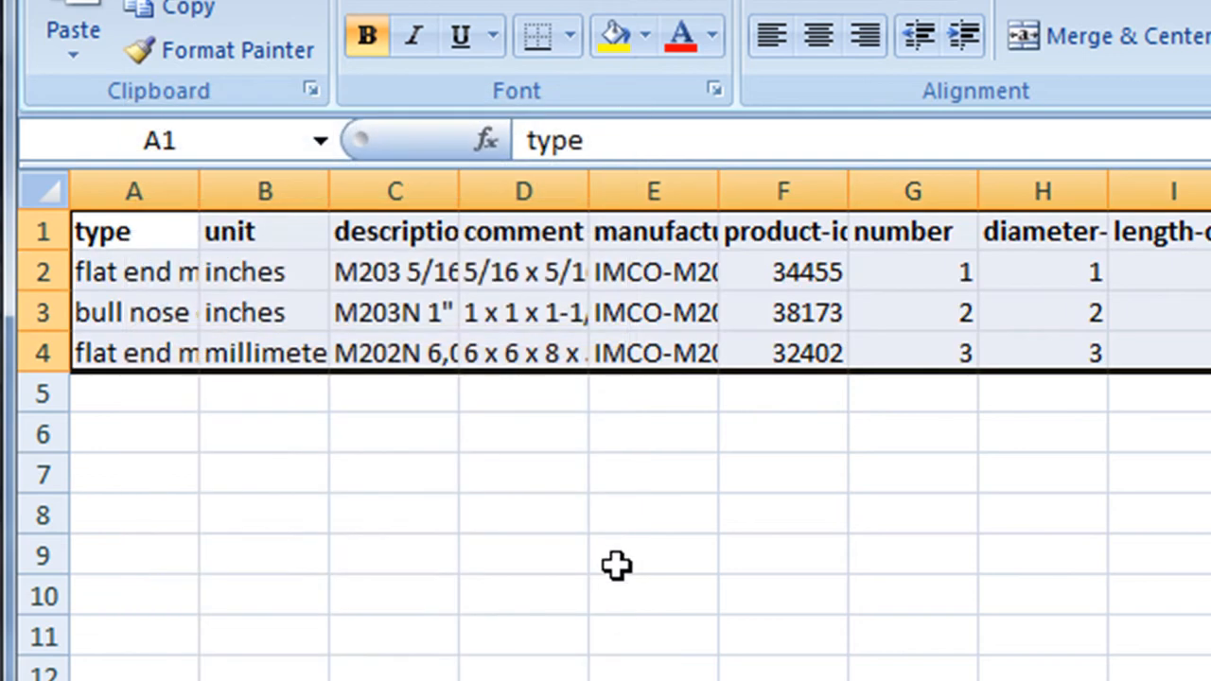
Deselect the exported sample tool rows to leave the small table.
left_click(653, 555)
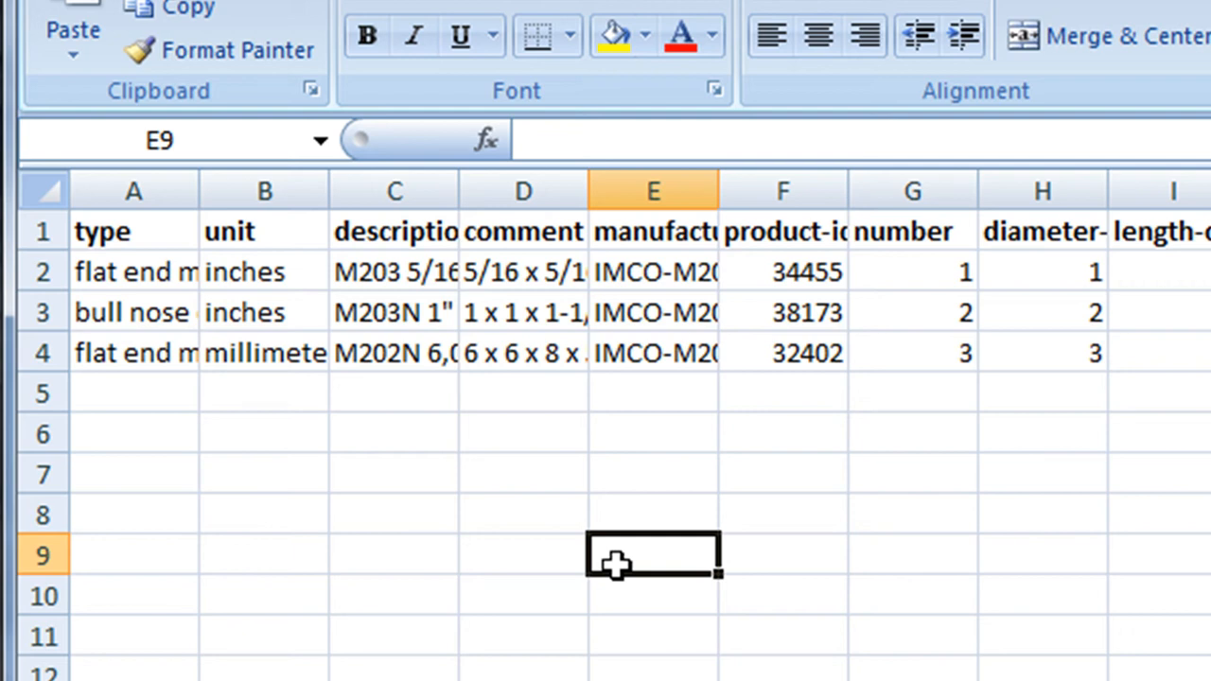
mouse_move(609, 599)
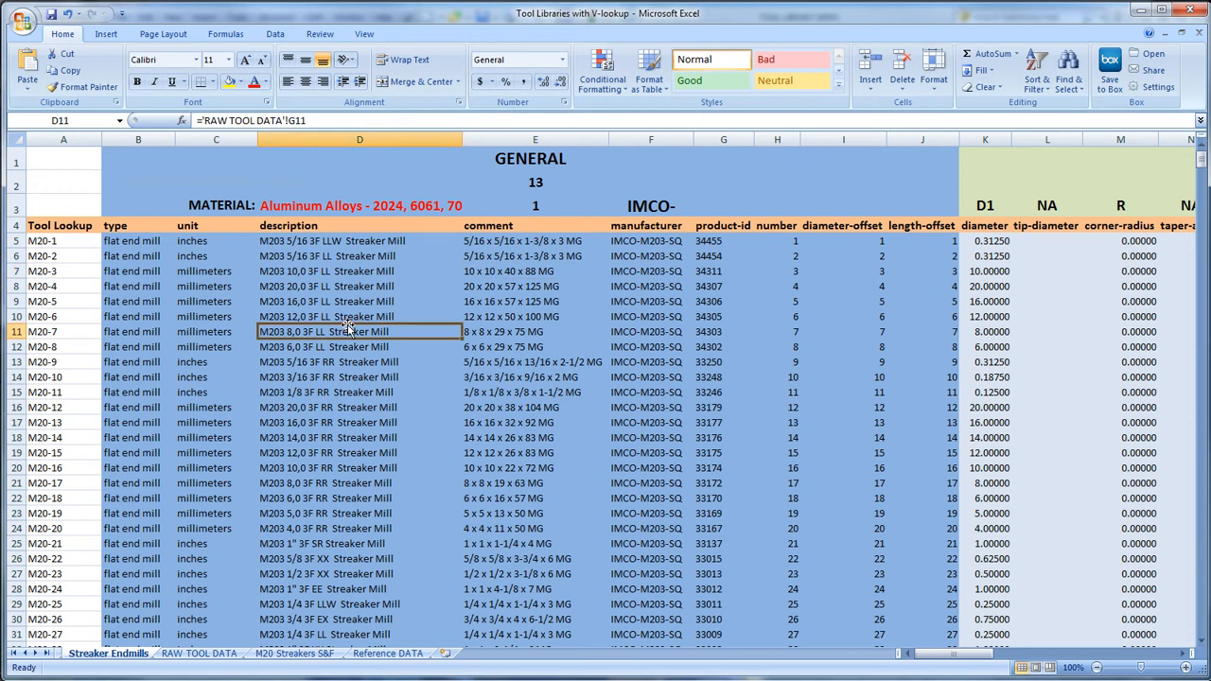
left_click(199, 653)
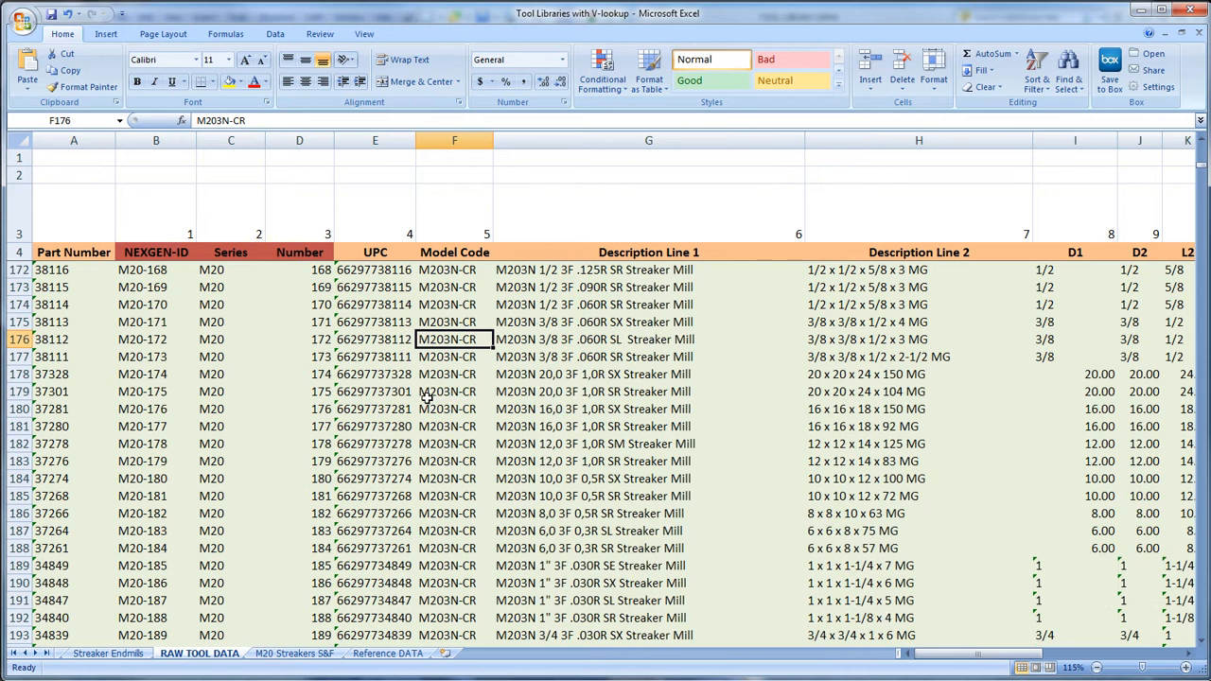
scroll("right", 3)
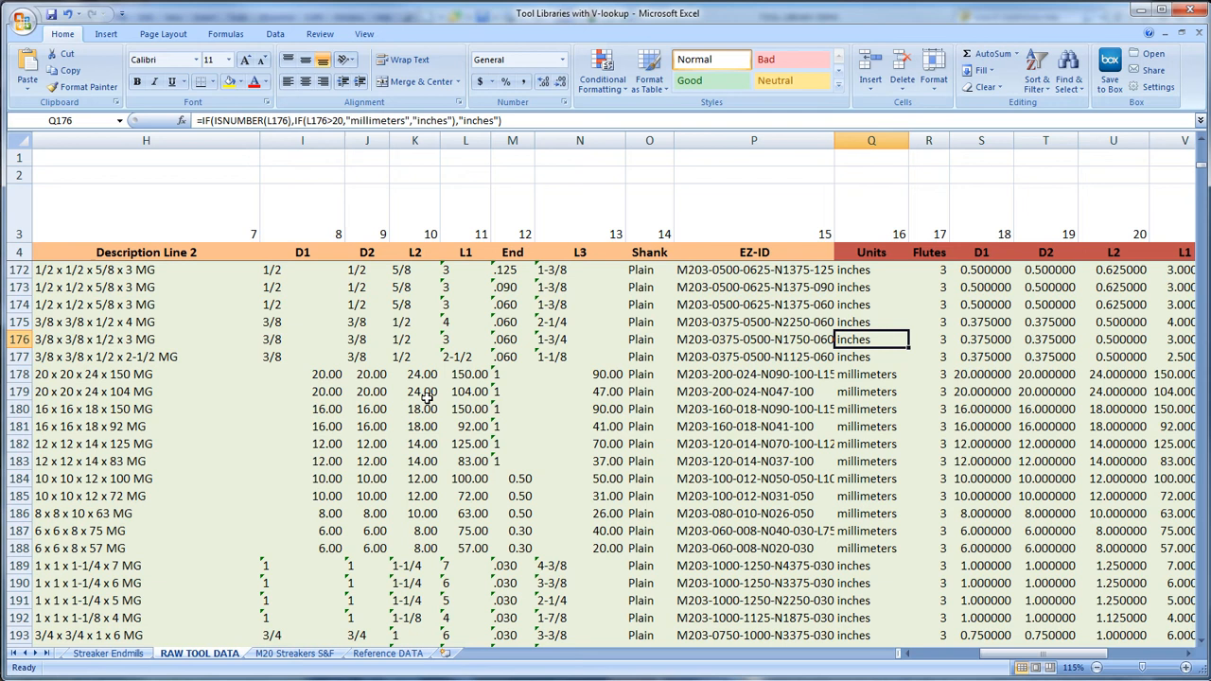
left_click(295, 653)
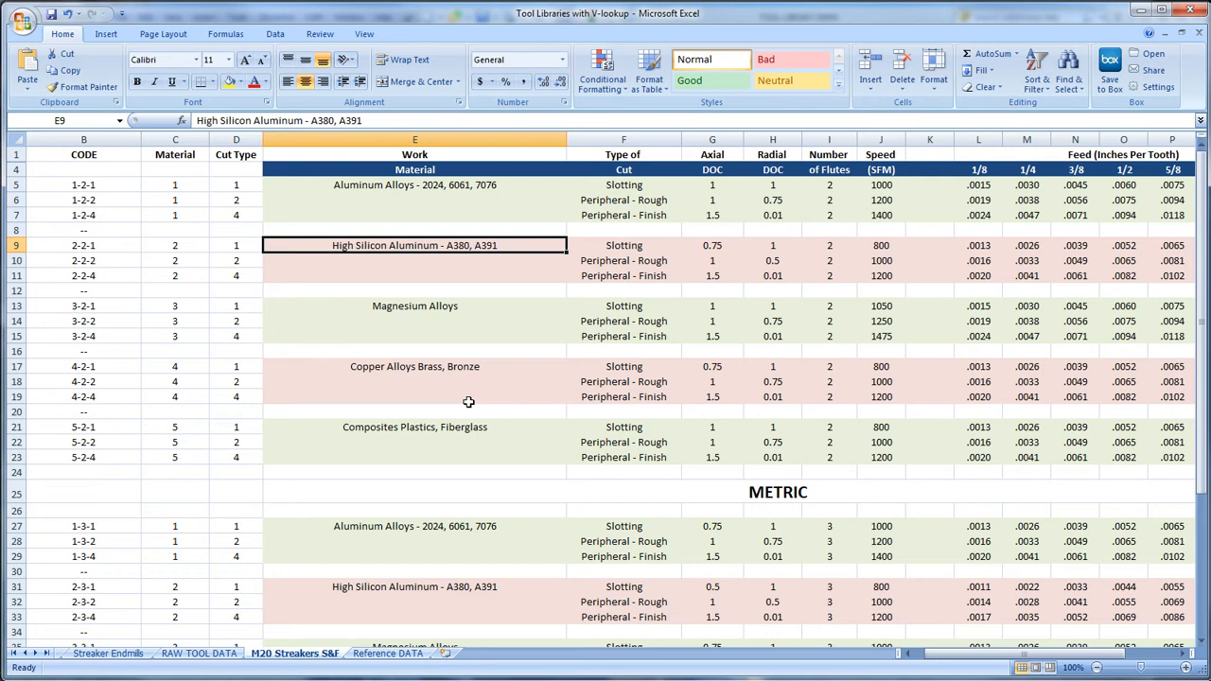
left_click(107, 653)
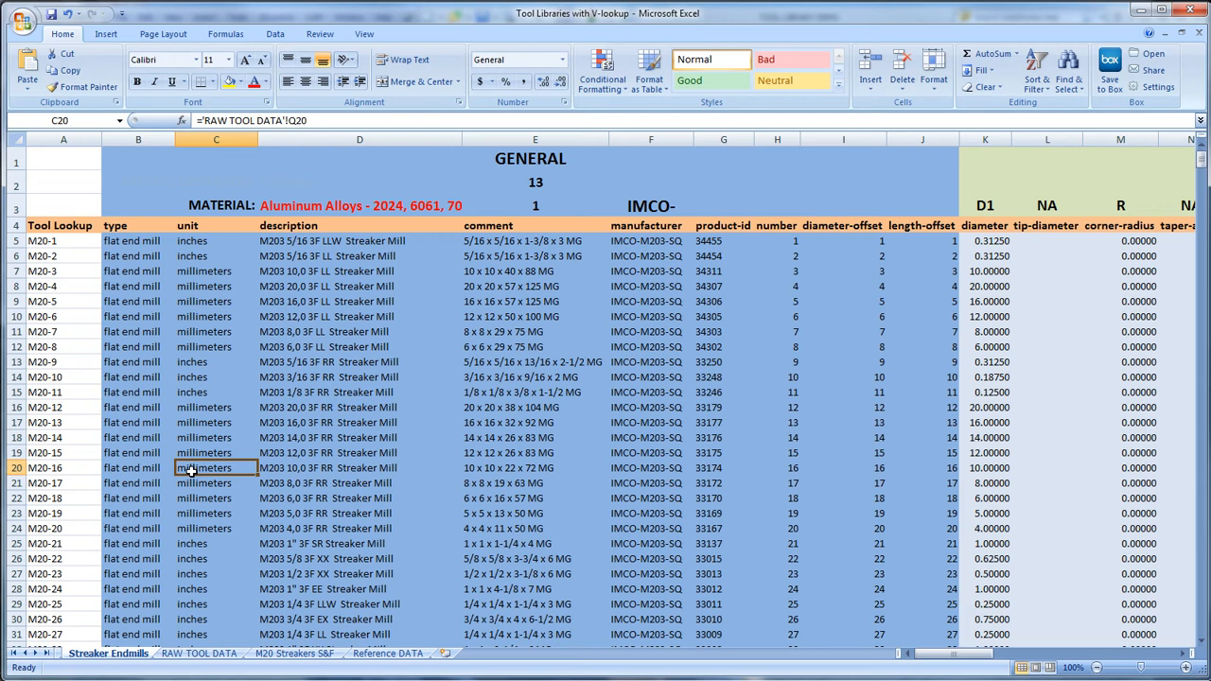
Choose 'High Silicon Aluminum - A380, A391' from the D3 material dropdown.
left_click(359, 205)
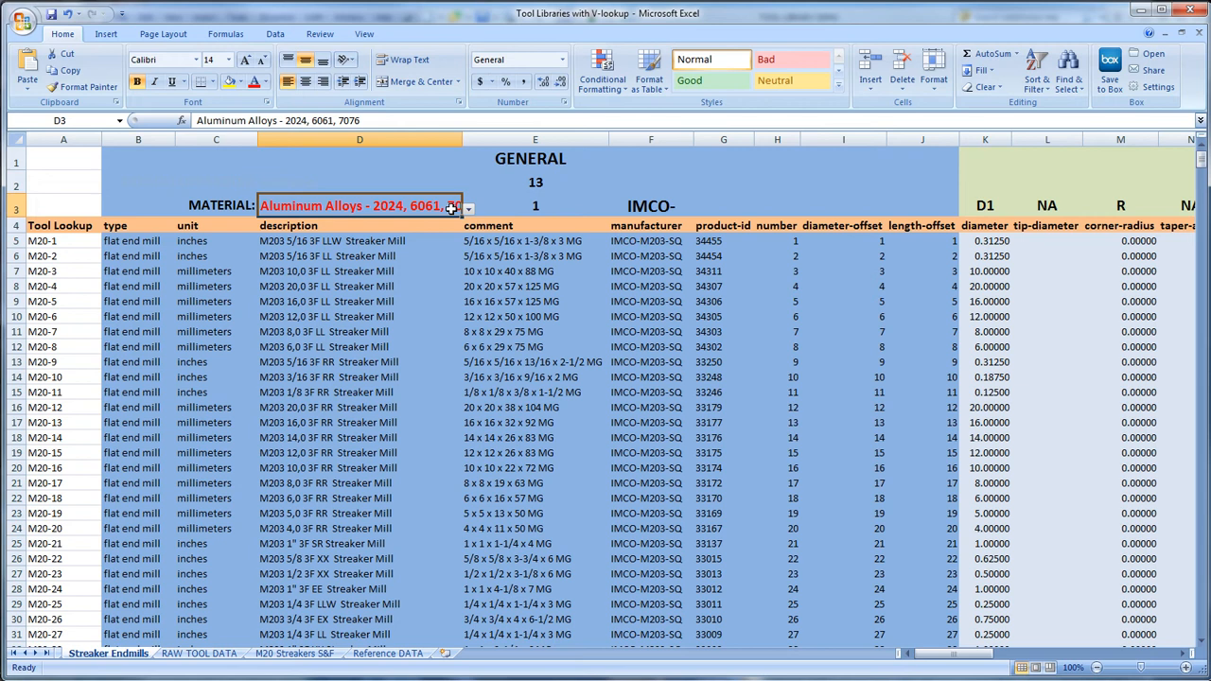
left_click(468, 206)
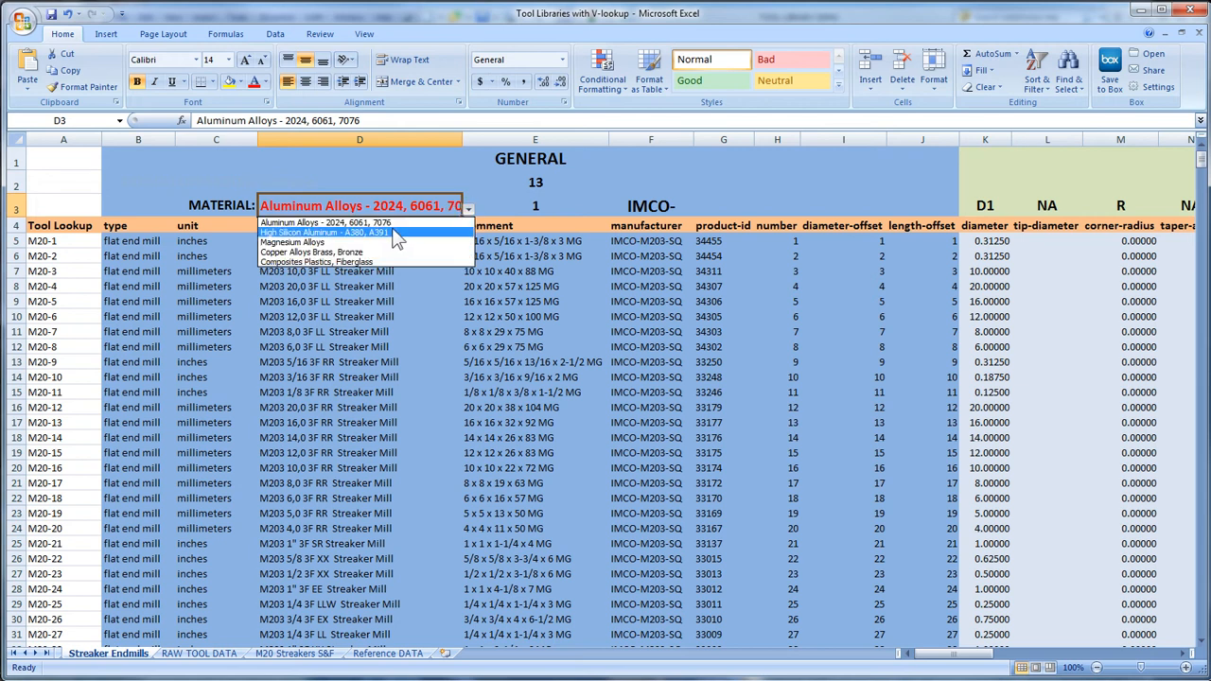
left_click(324, 233)
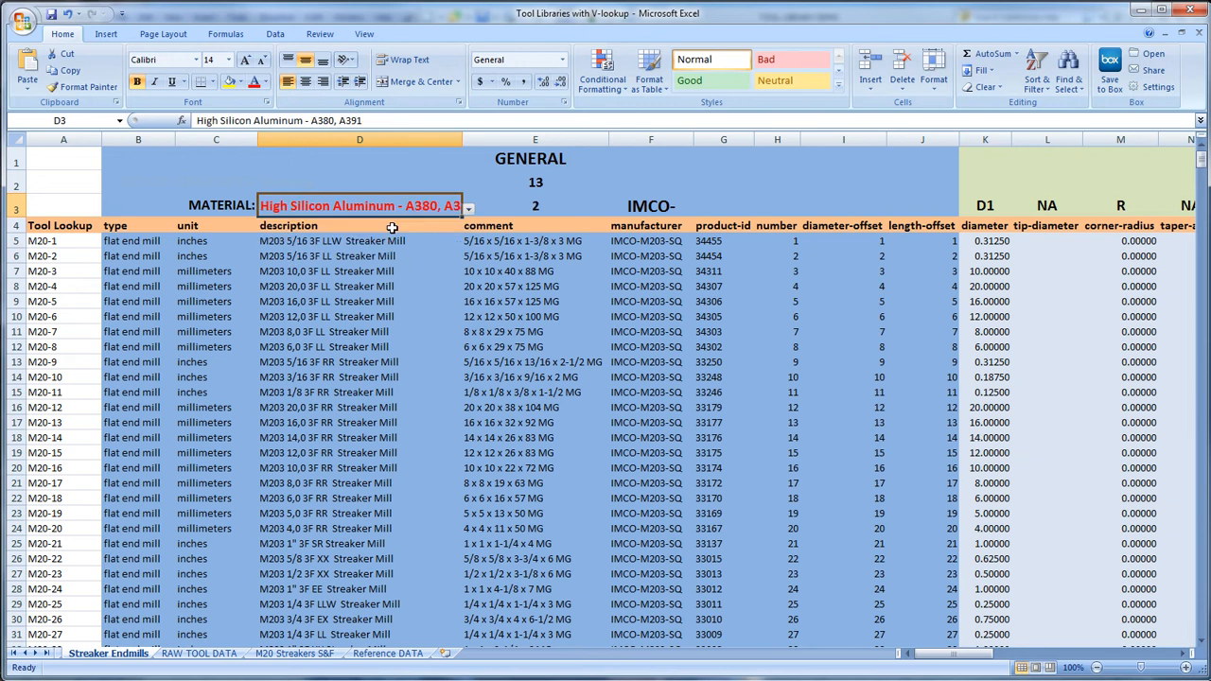
mouse_move(963, 669)
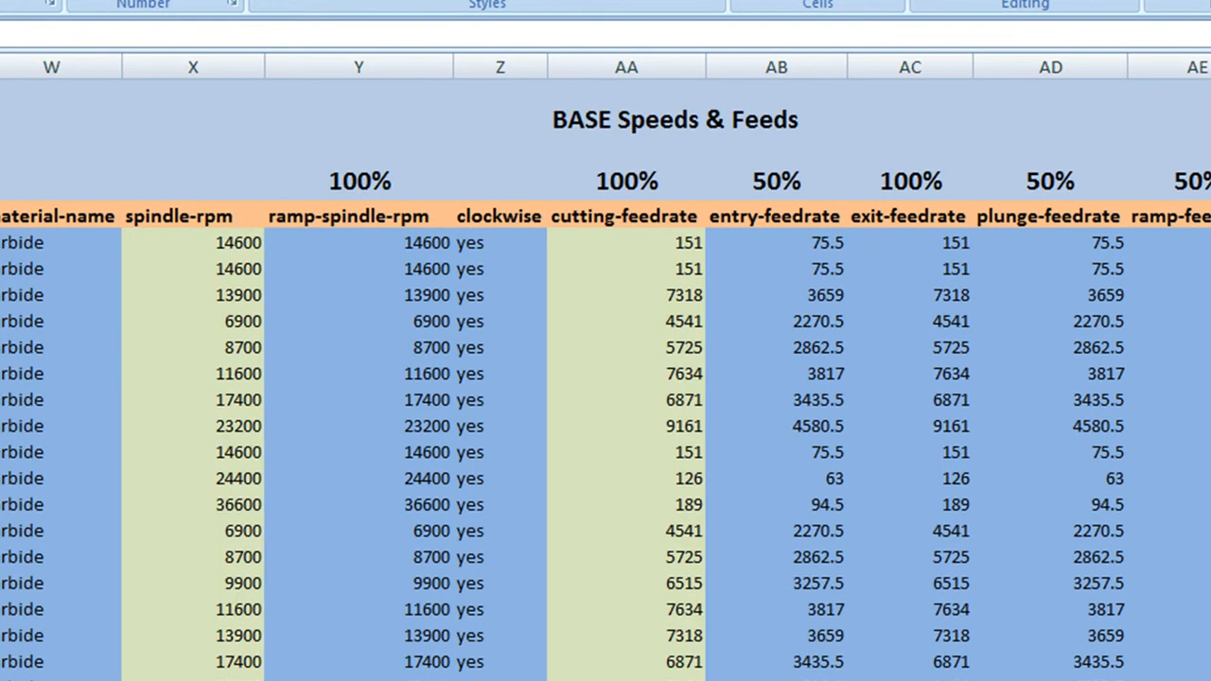
mouse_move(735, 314)
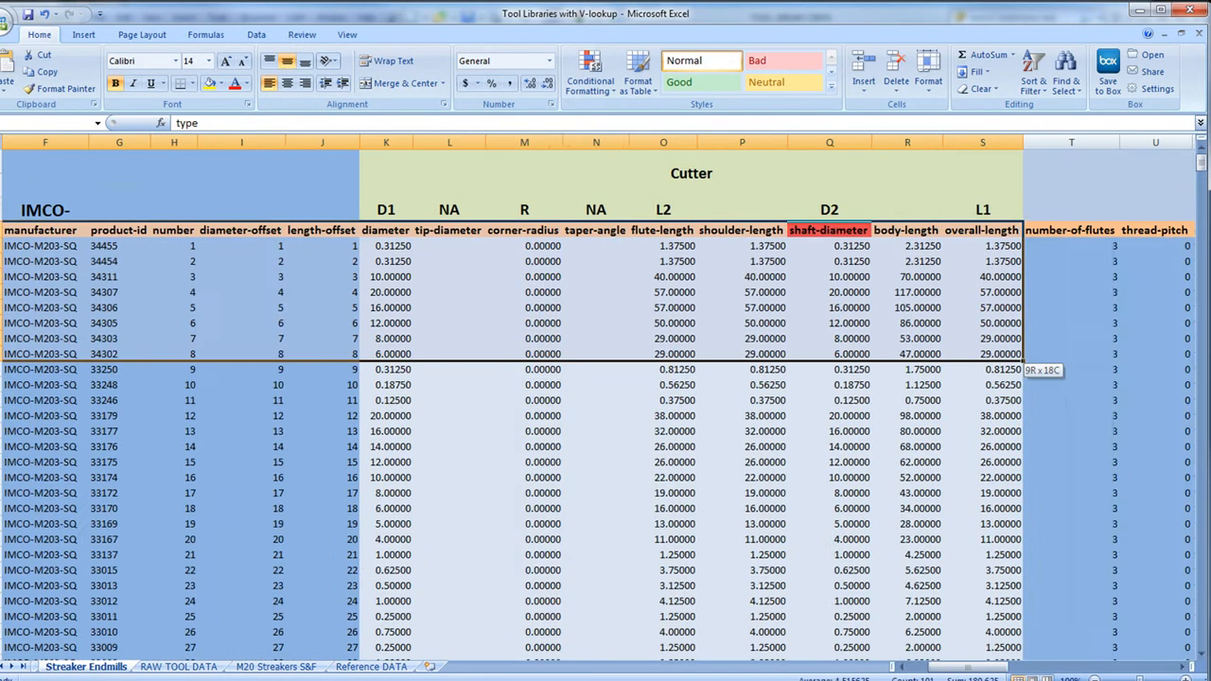
Scroll across the Streaker Endmills table and copy the selected tool rows.
scroll("right", 3)
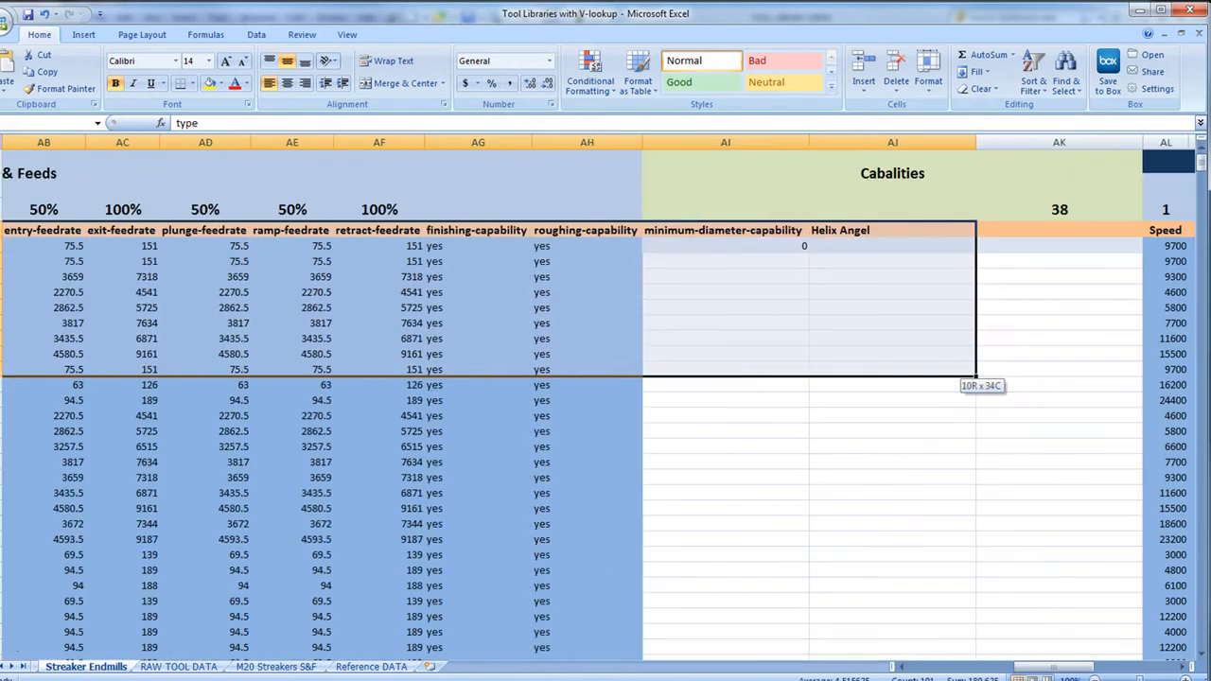
scroll("down", 3)
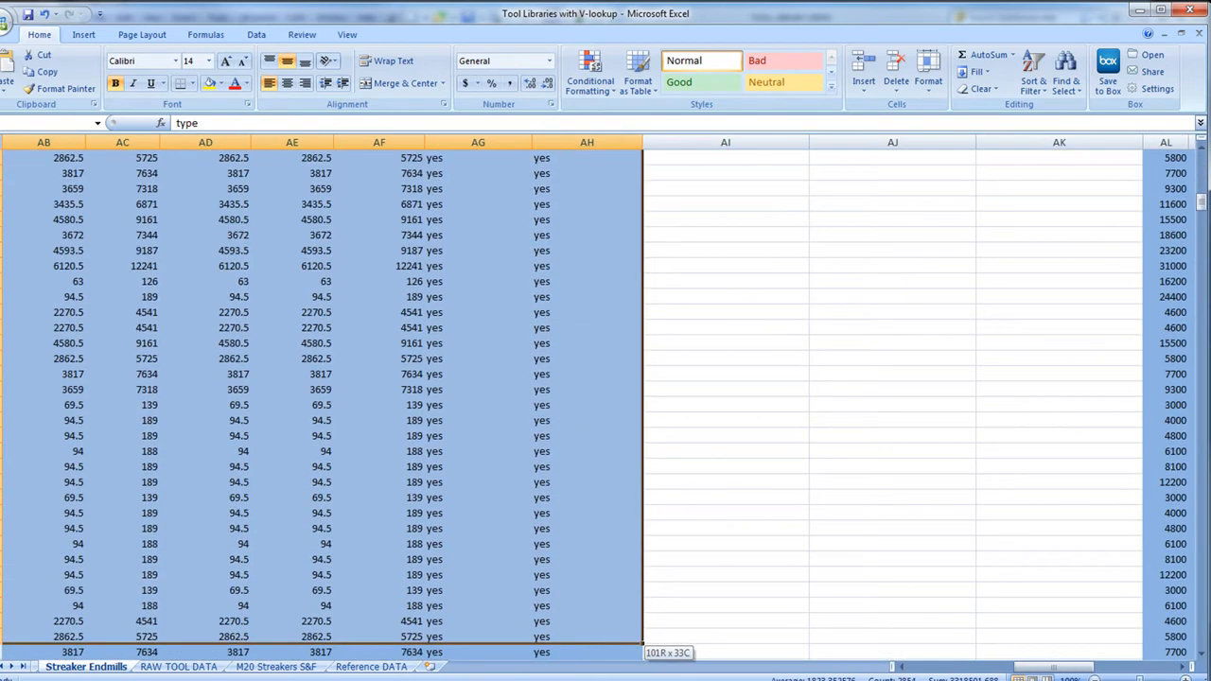
scroll("down", 3)
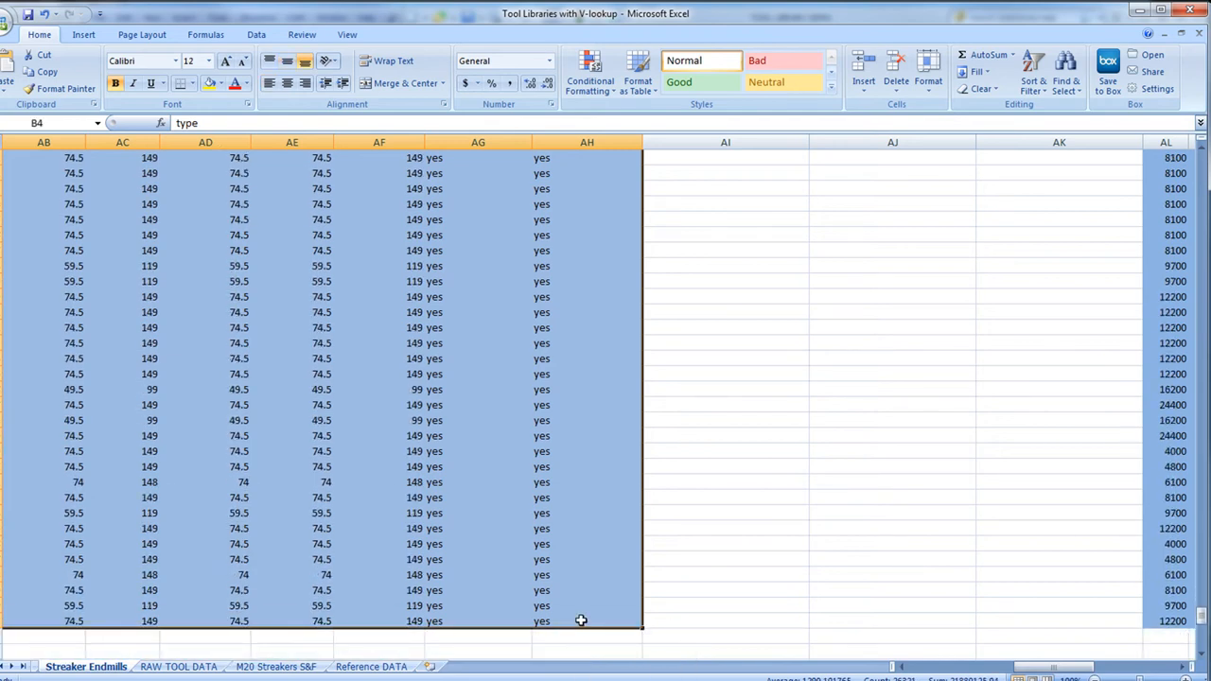
mouse_move(579, 592)
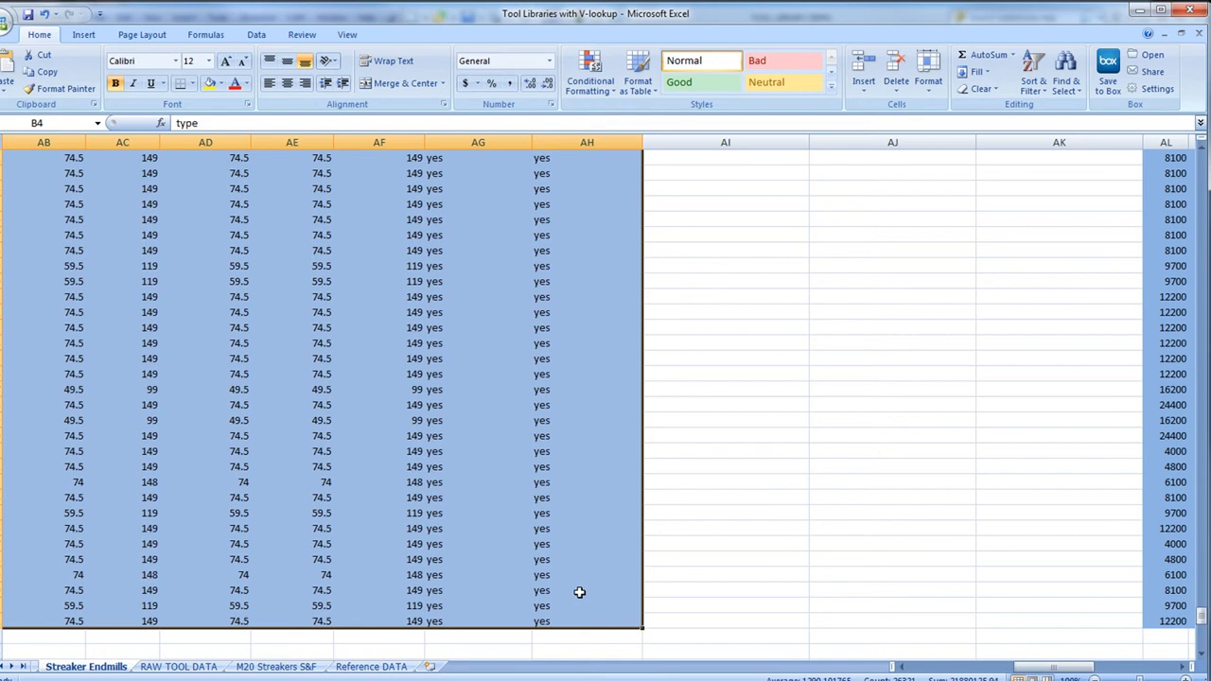
right_click(579, 592)
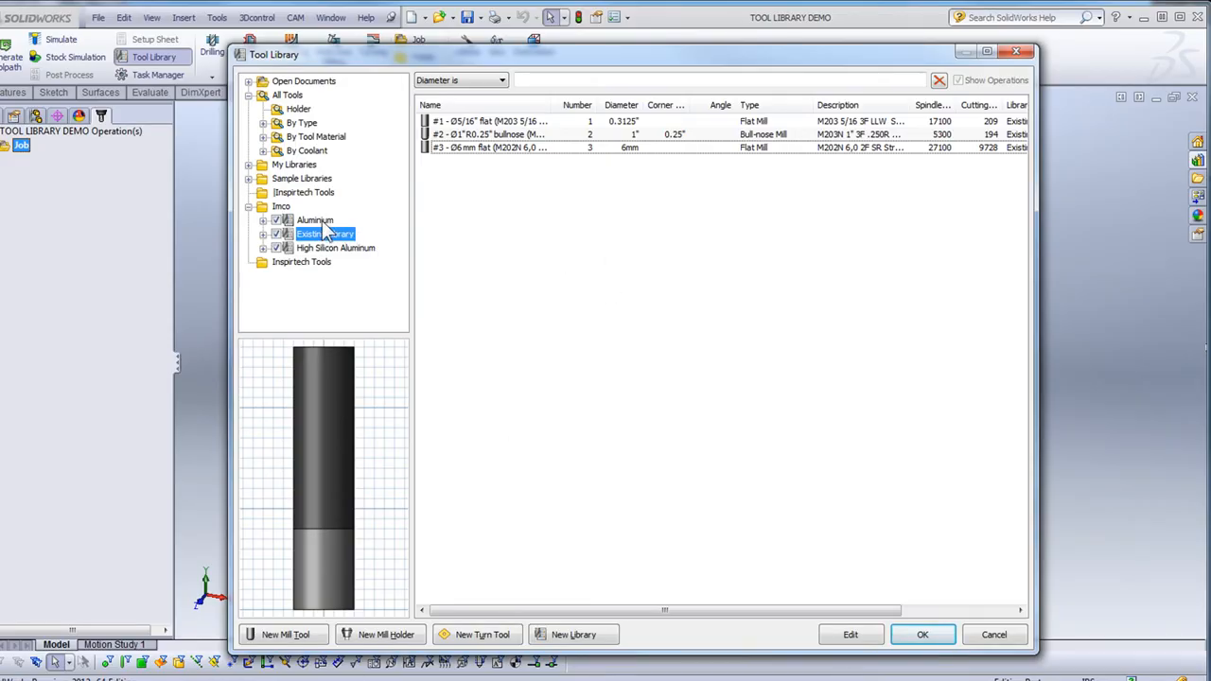
Select the empty Imco > Aluminium library and focus its tool list.
left_click(315, 219)
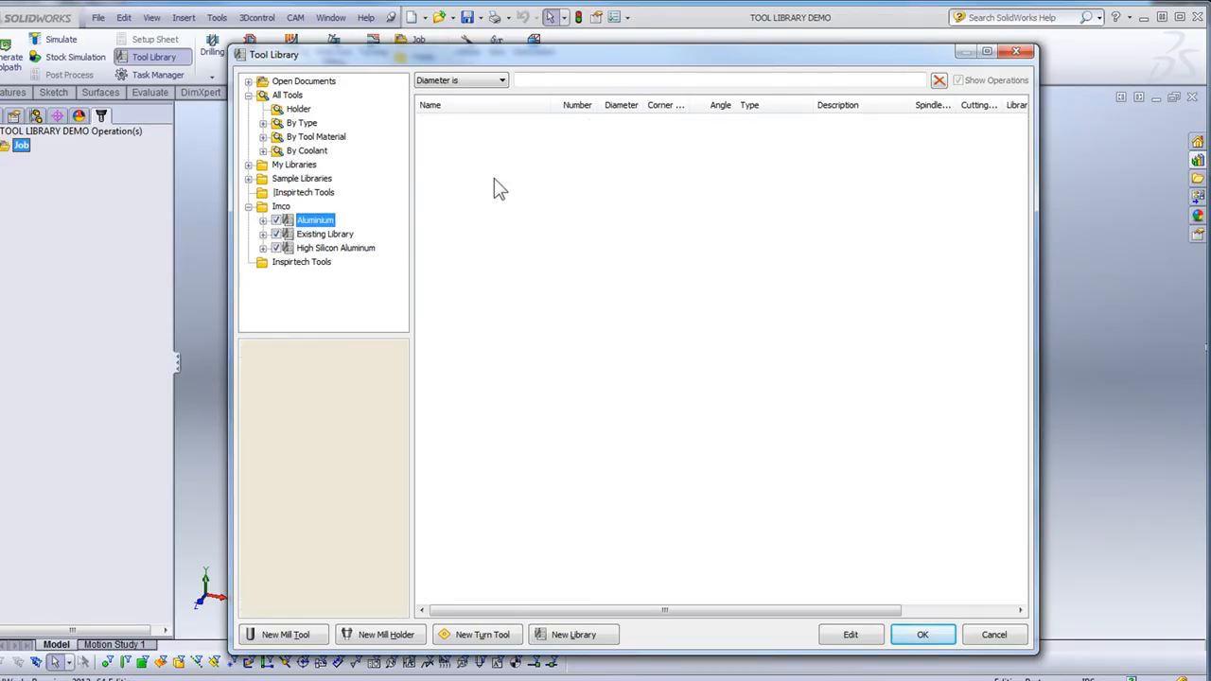
left_click(315, 220)
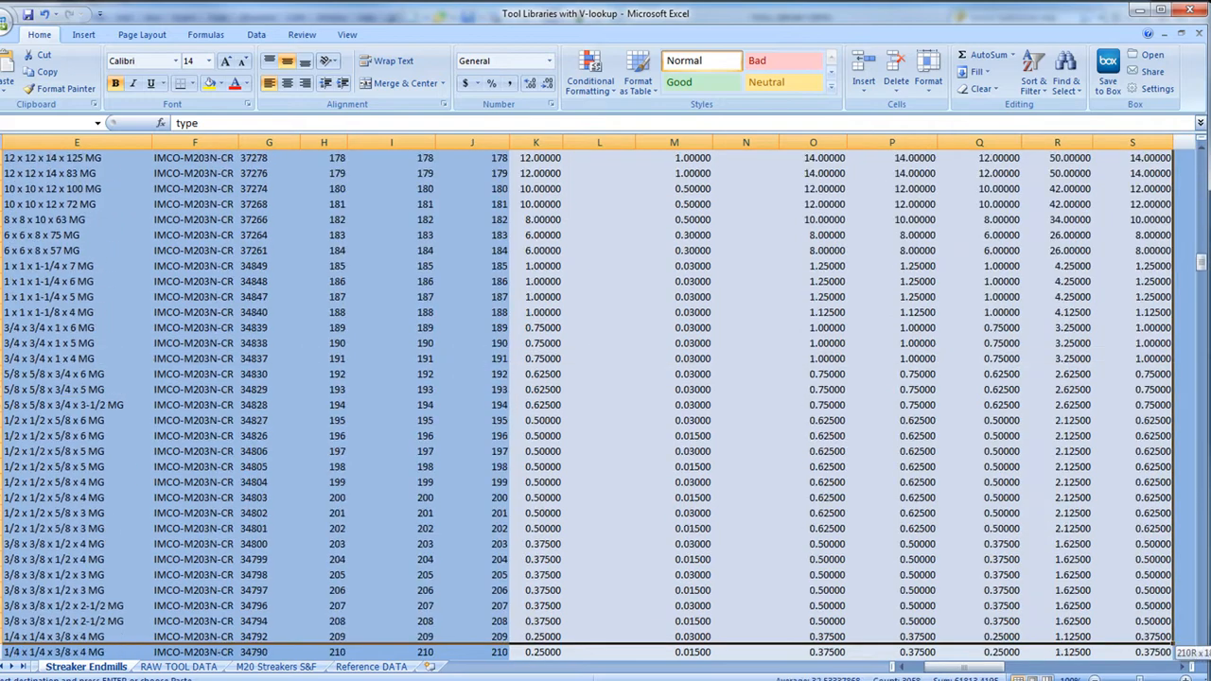
Scroll down and left through the Streaker Endmills tool table.
scroll("down", 3)
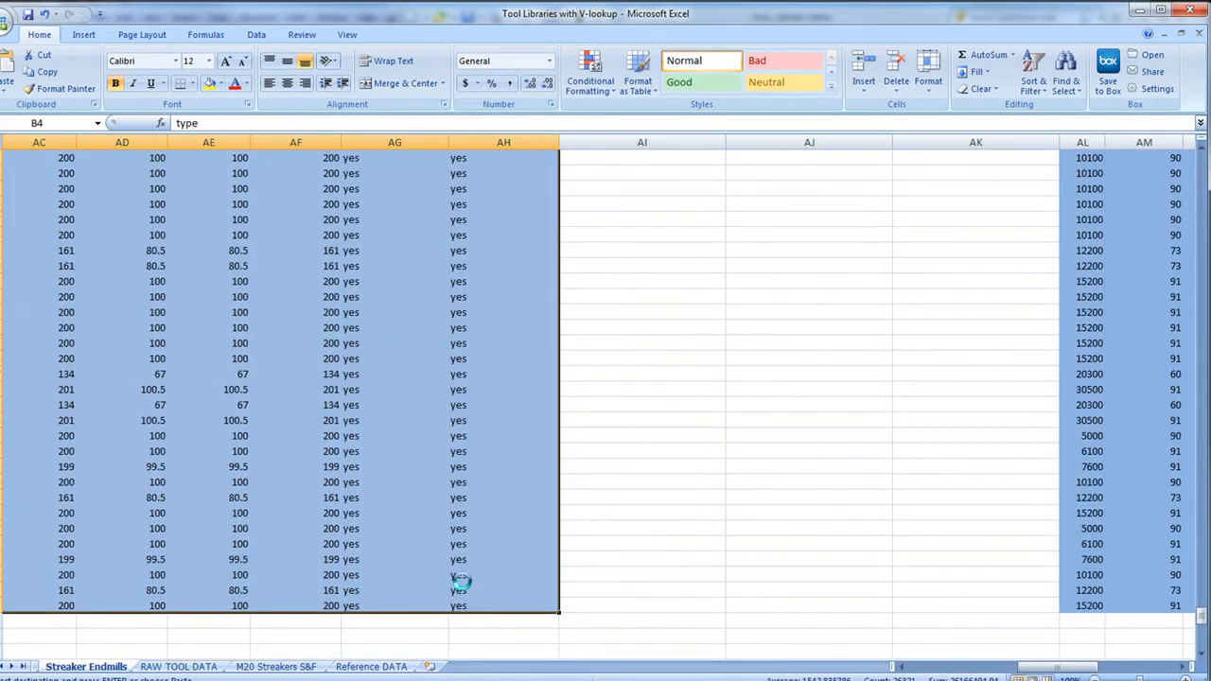
scroll("left", 3)
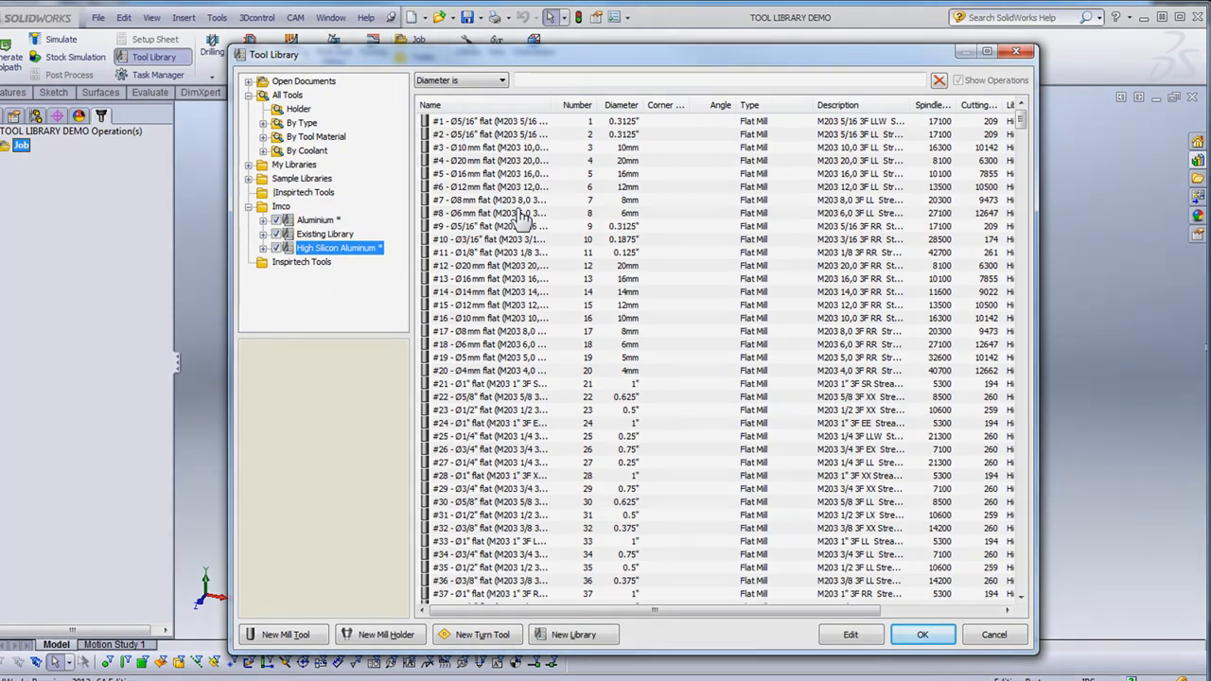
Close the Tool Library dialog with OK, keeping the High Silicon Aluminum tools.
left_click(922, 634)
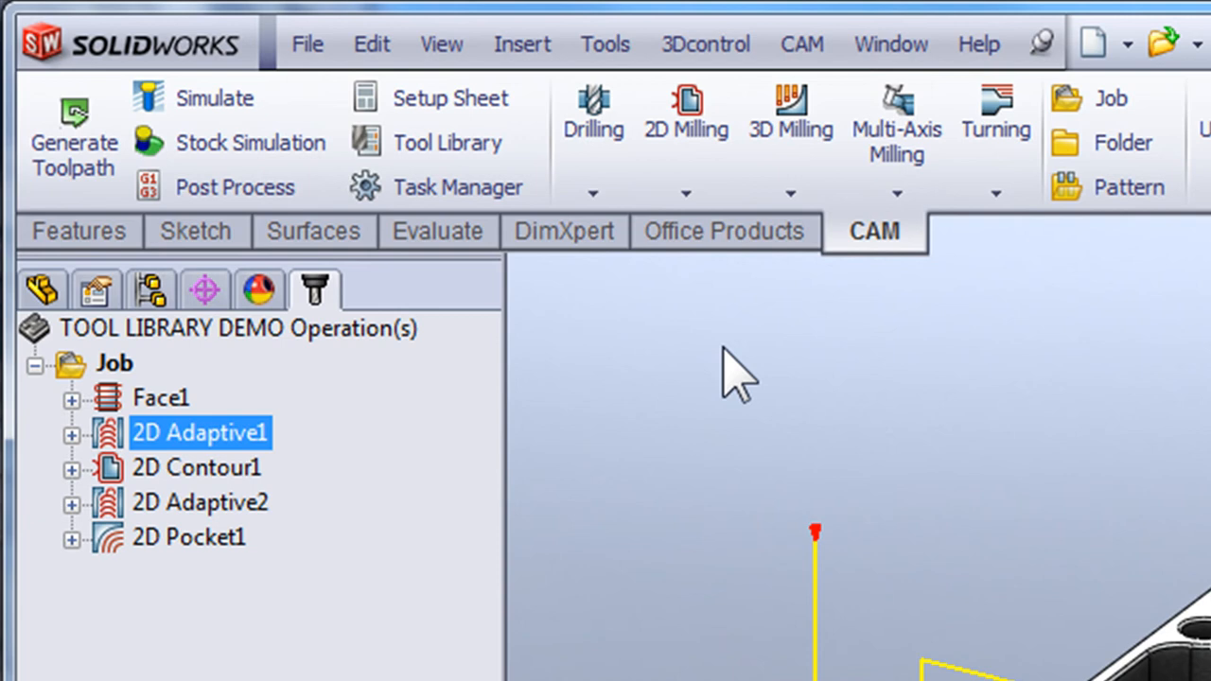
Open the part's tool library and pick Imco > High Silicon Aluminum for updating feeds.
left_click(447, 143)
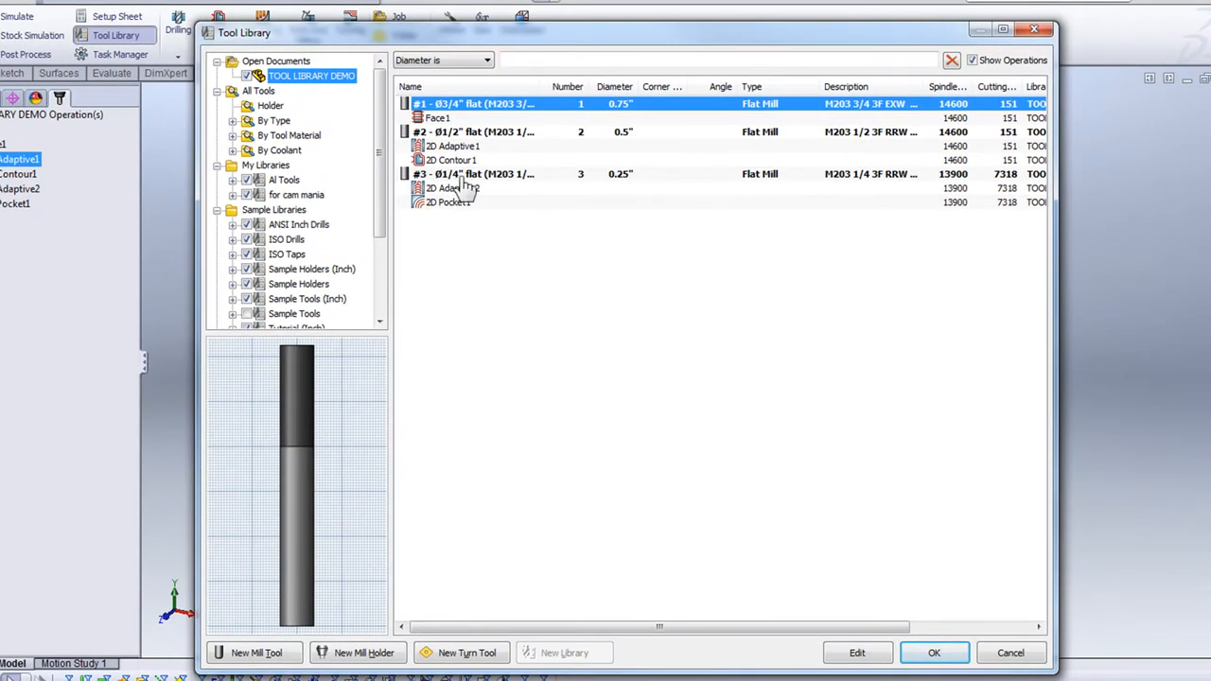
scroll("down", 3)
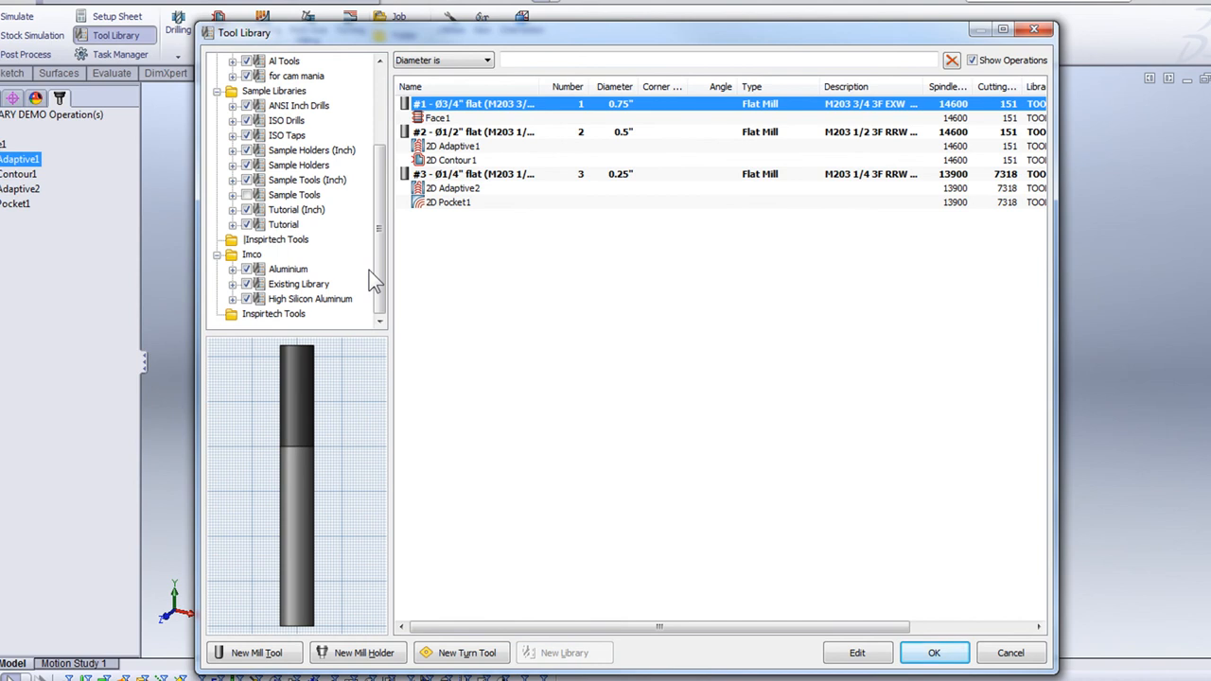
left_click(310, 298)
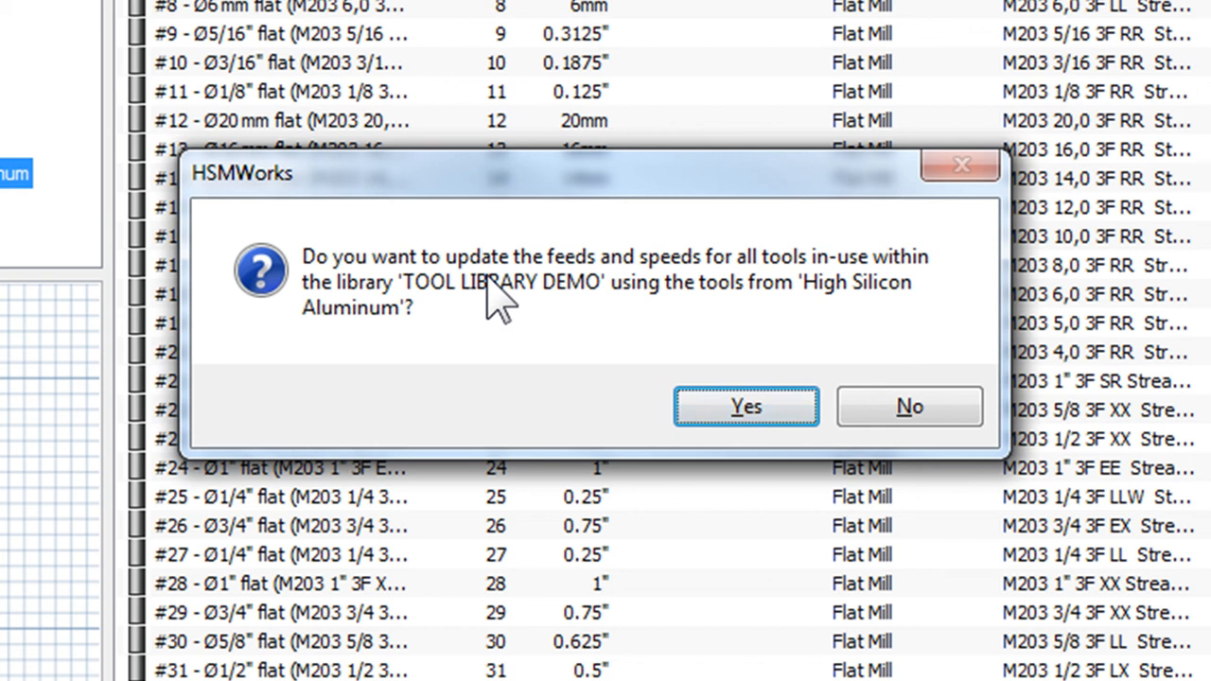
Confirm the update so spindle speeds become 7100, 10600 and 21300.
left_click(746, 406)
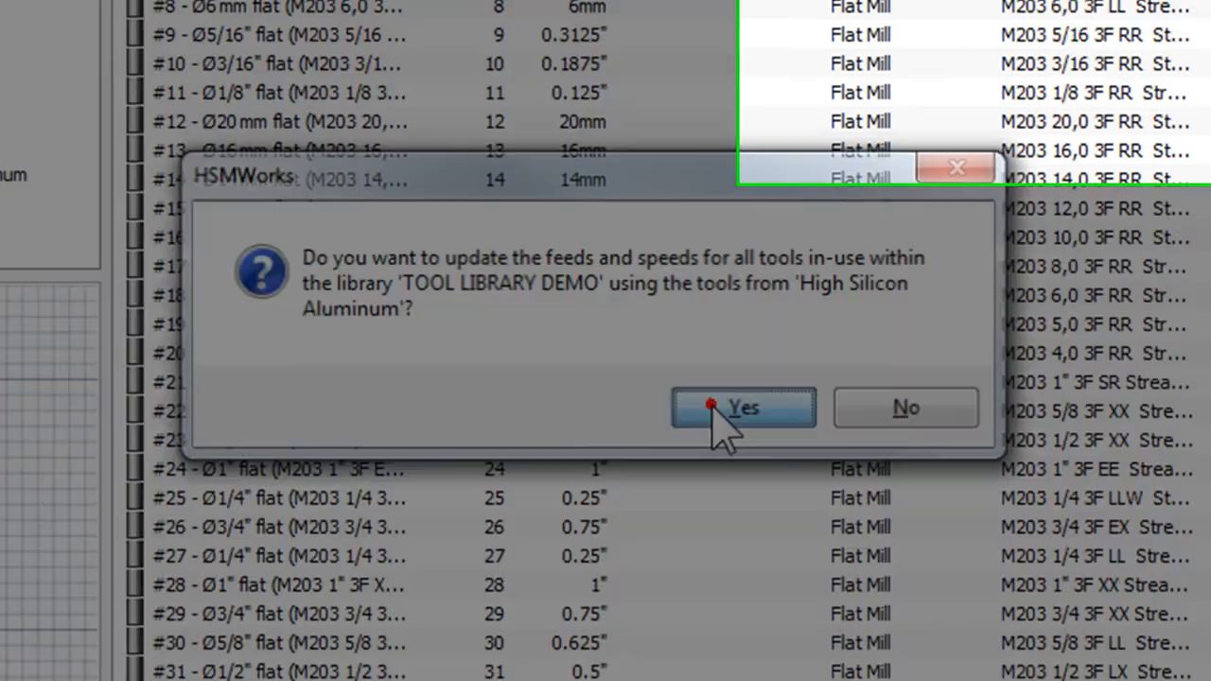
left_click(742, 407)
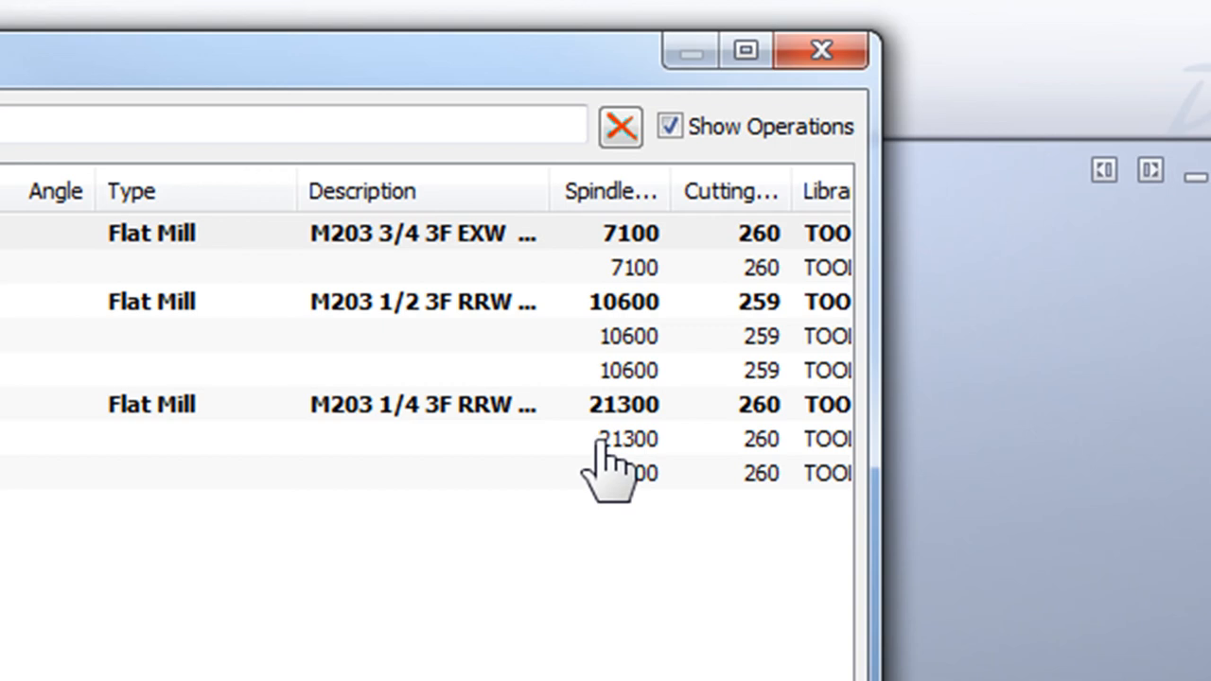